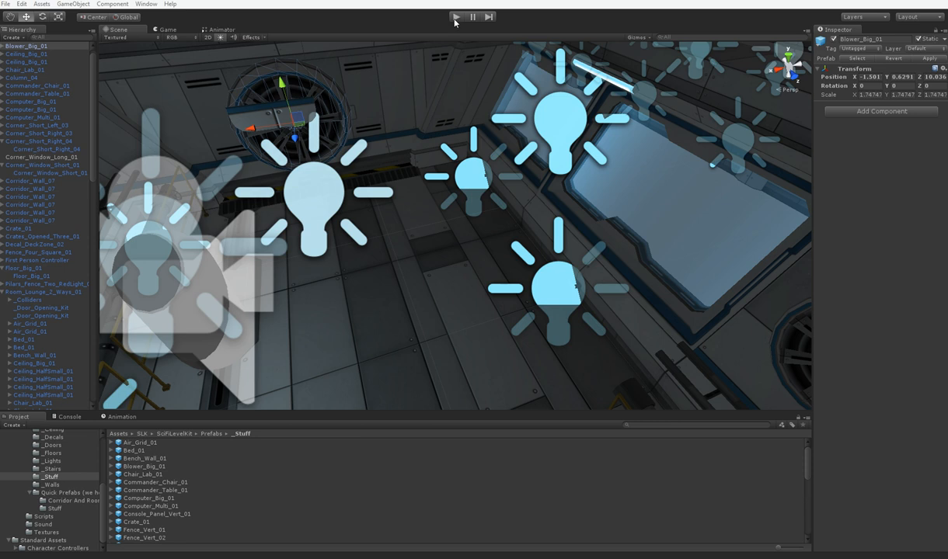
Zoom out to view the whole three-block station layout, then start Play mode
click(457, 15)
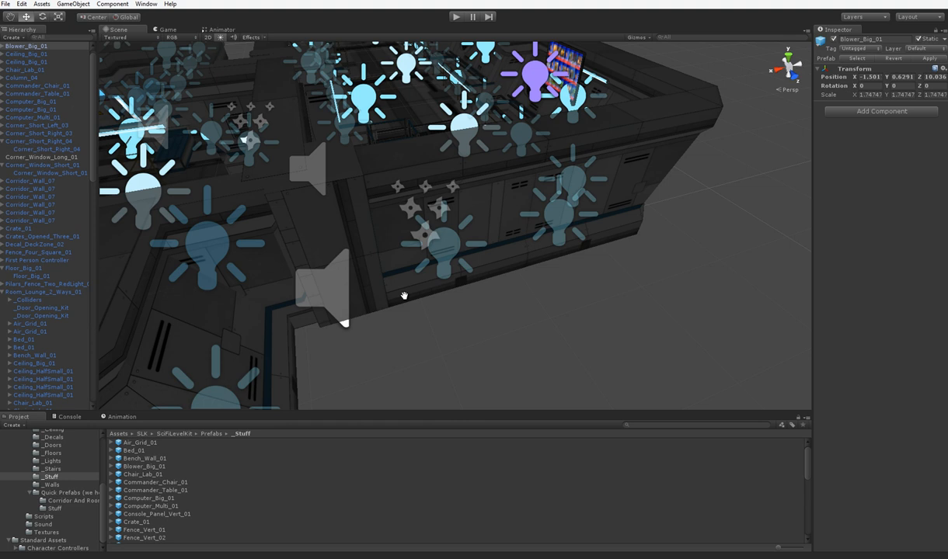
drag(404, 295, 447, 297)
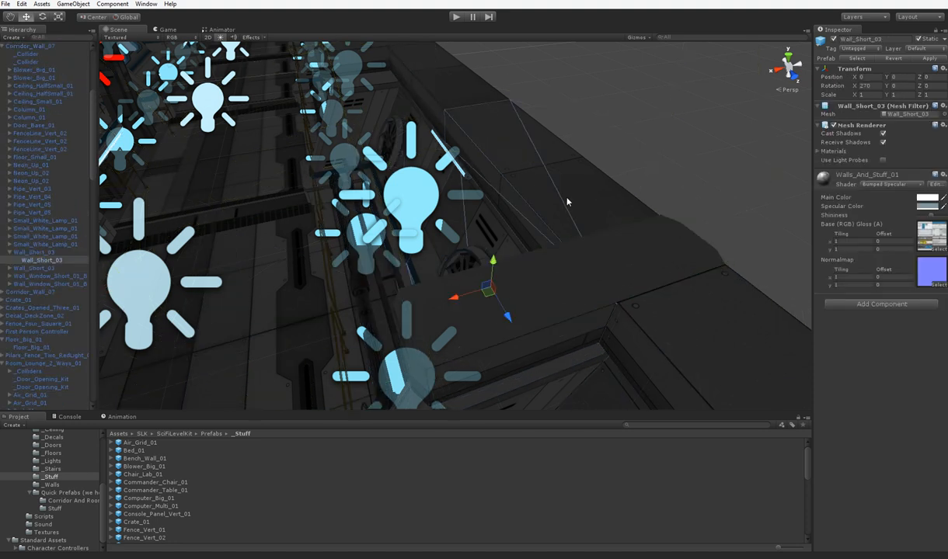
mouse_move(484, 100)
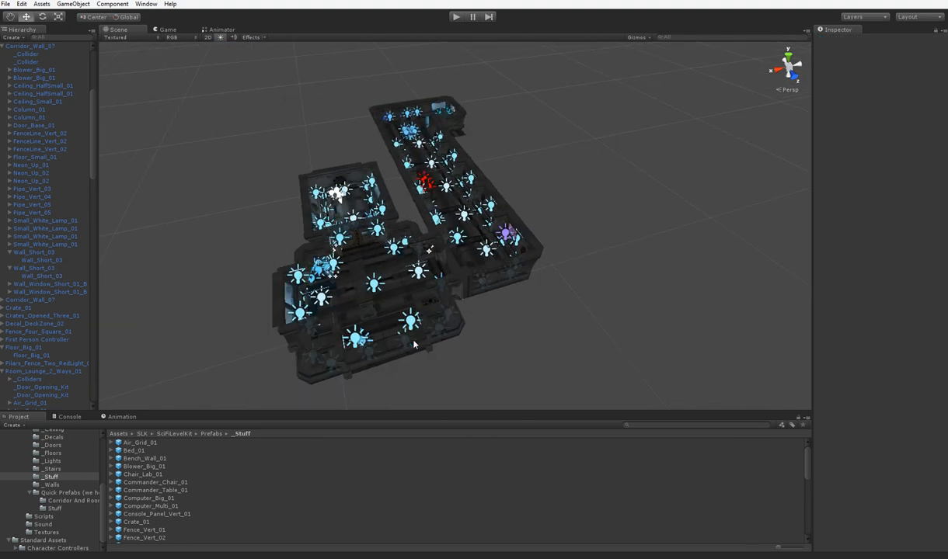
click(457, 16)
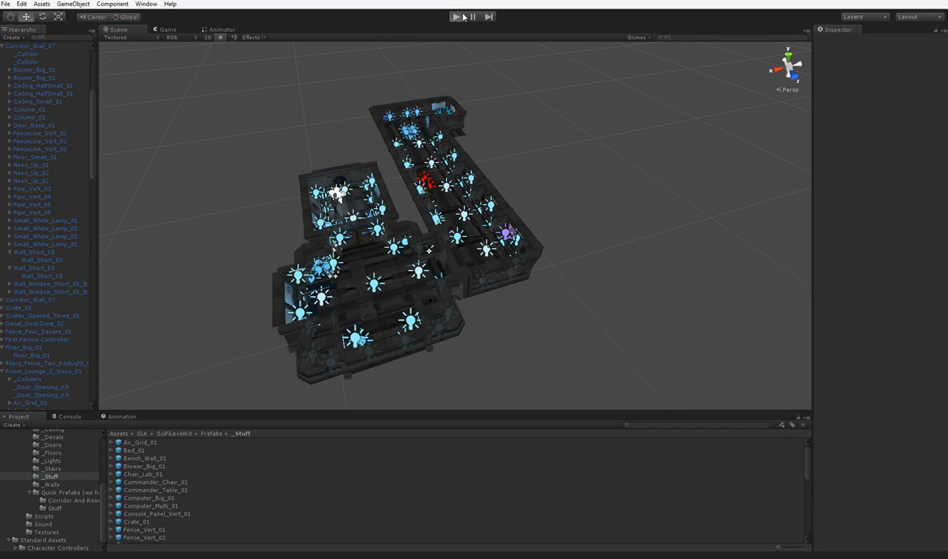
Walk through the lit module room interior in first-person Game view
click(457, 15)
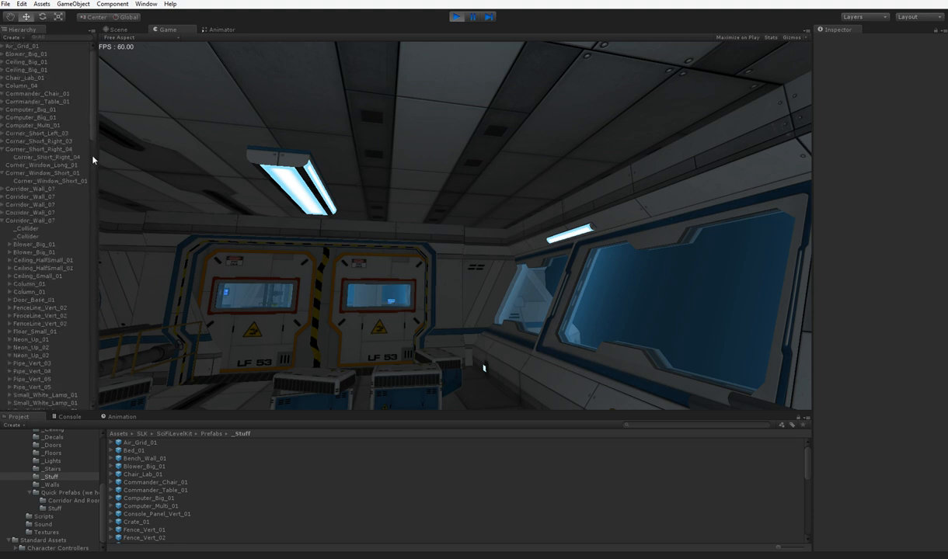
mouse_move(360, 209)
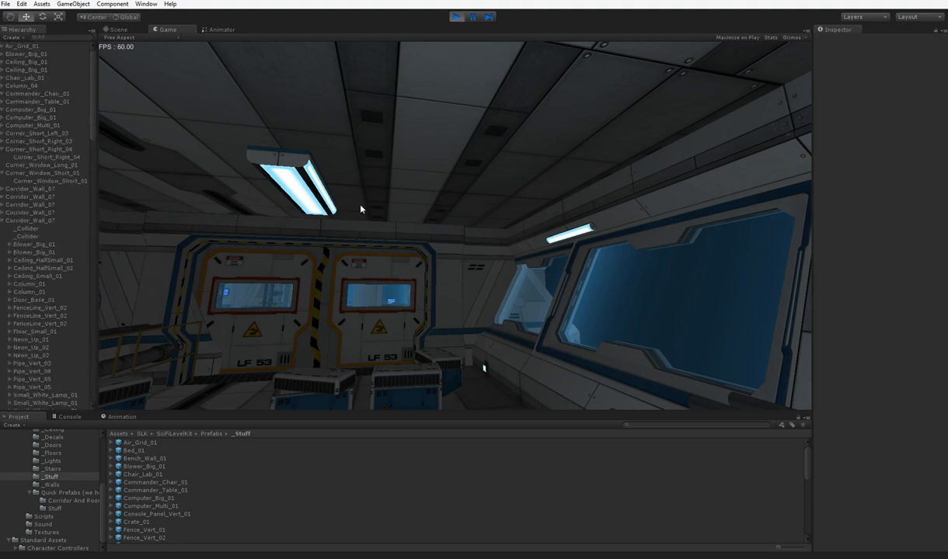
mouse_move(367, 215)
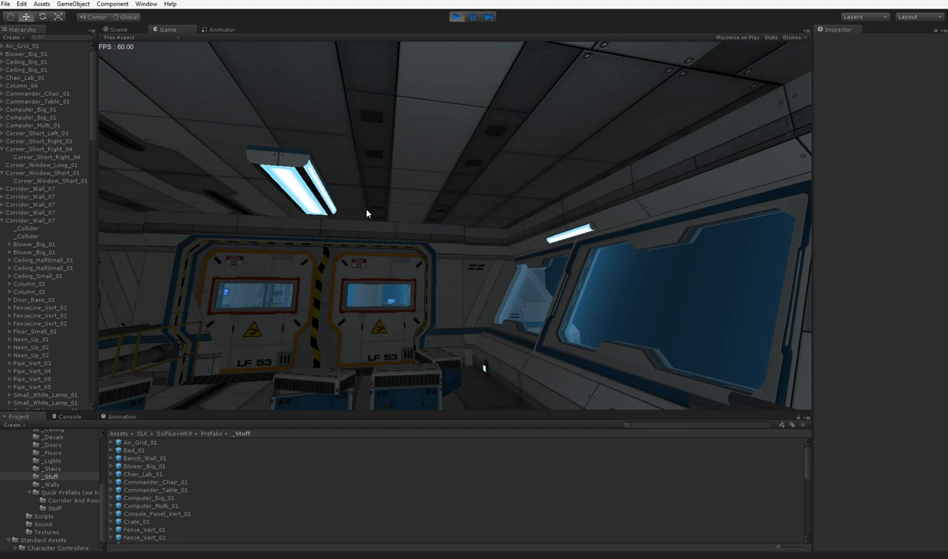
mouse_move(373, 214)
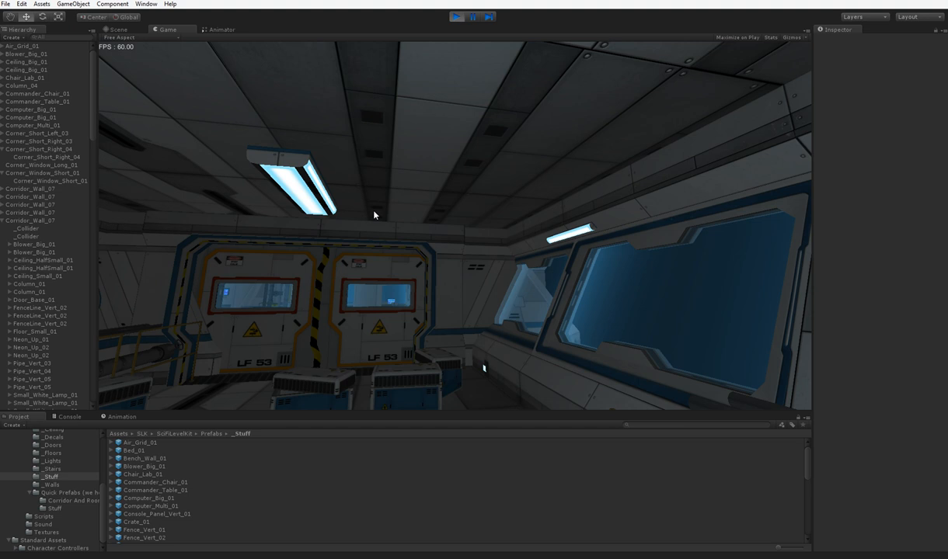
mouse_move(225, 233)
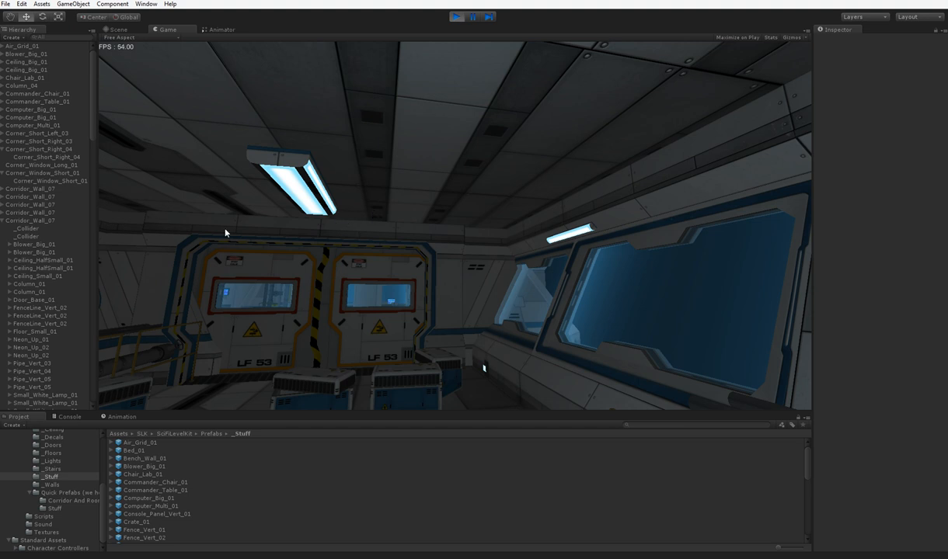
mouse_move(485, 112)
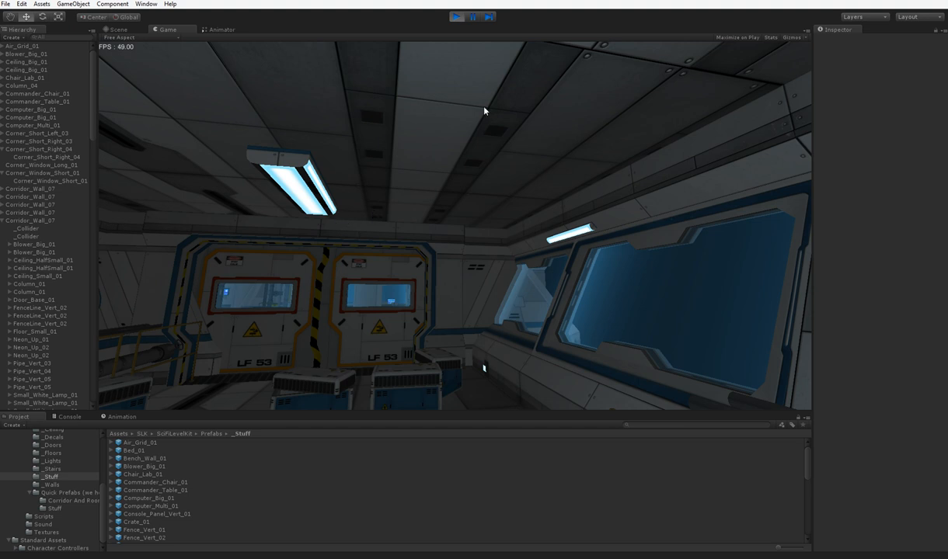